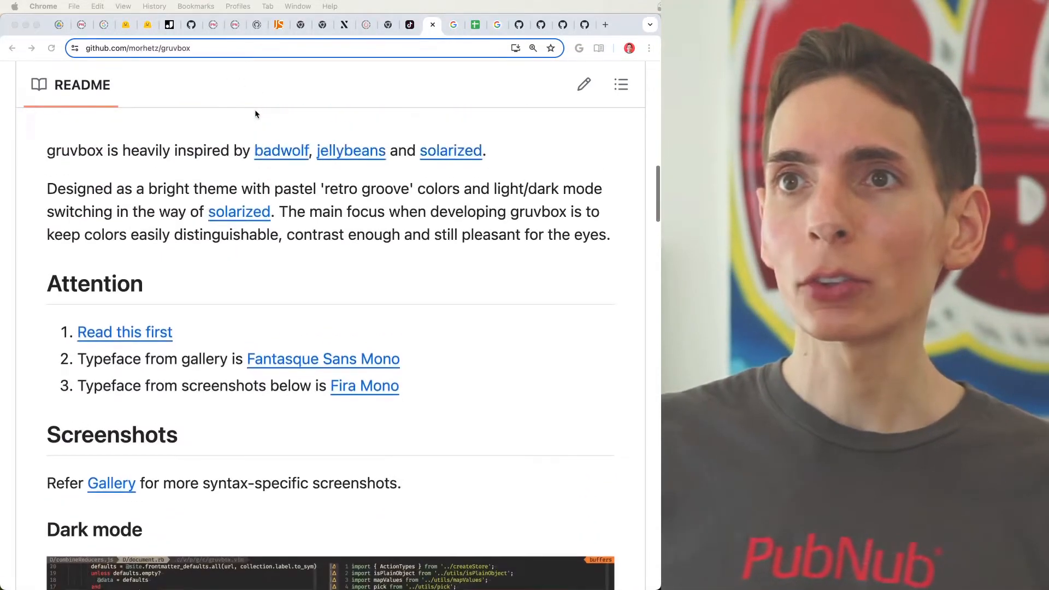
scroll("up", 3)
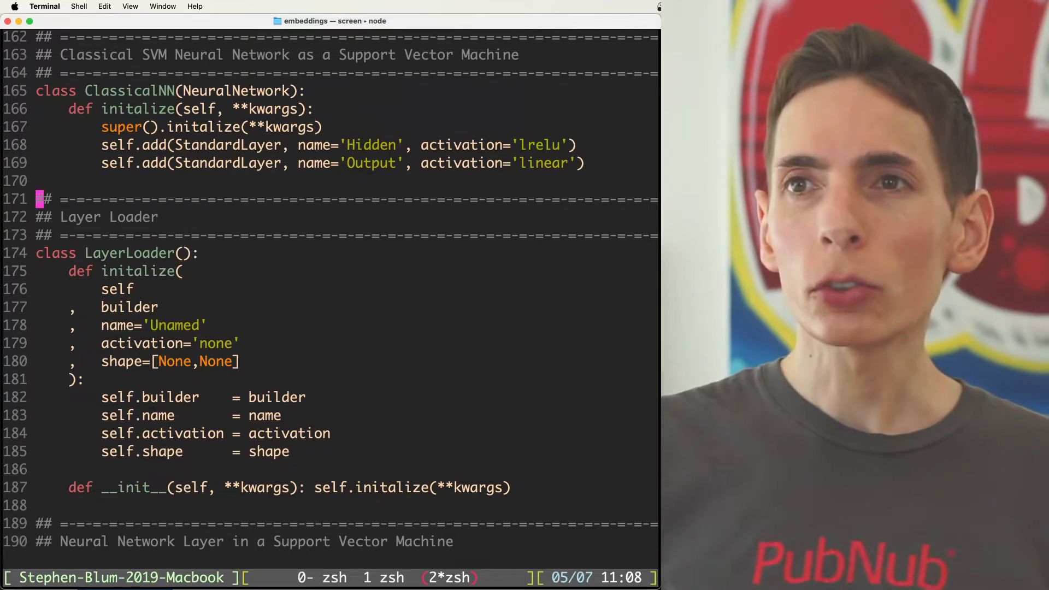
scroll("down", 3)
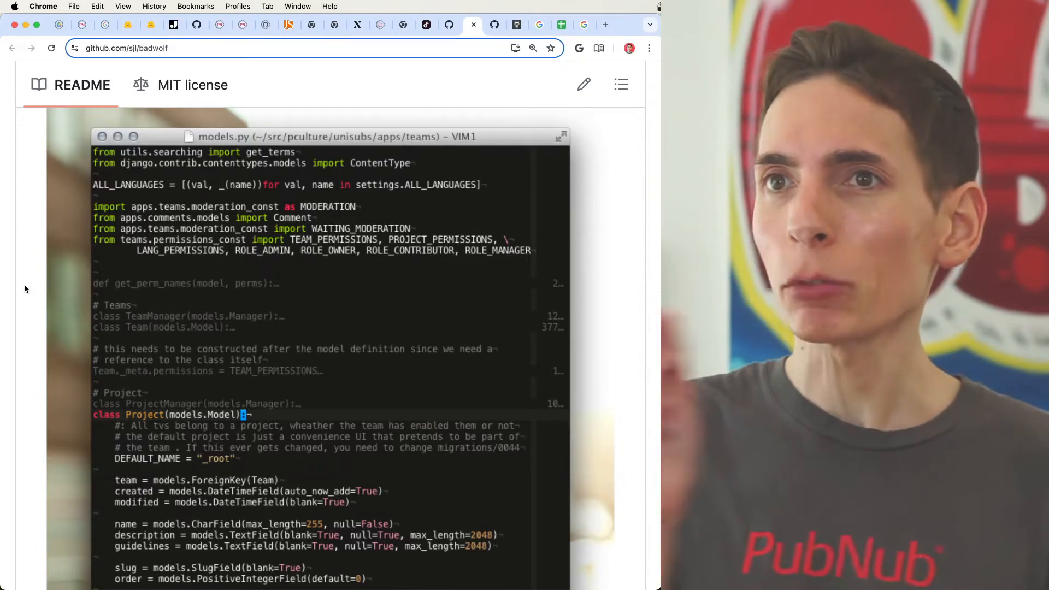
mouse_move(234, 176)
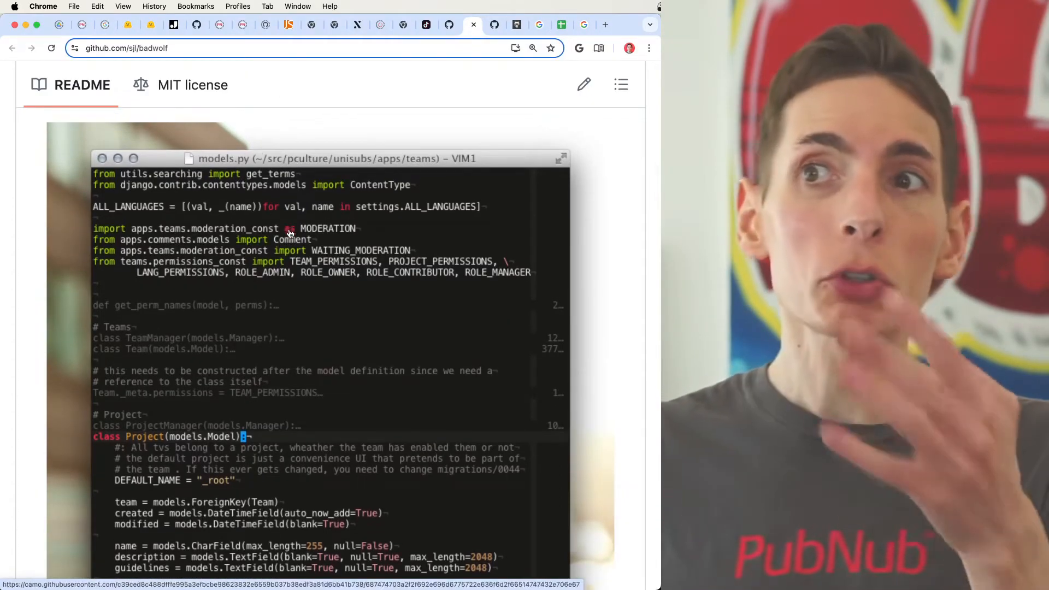
scroll("down", 3)
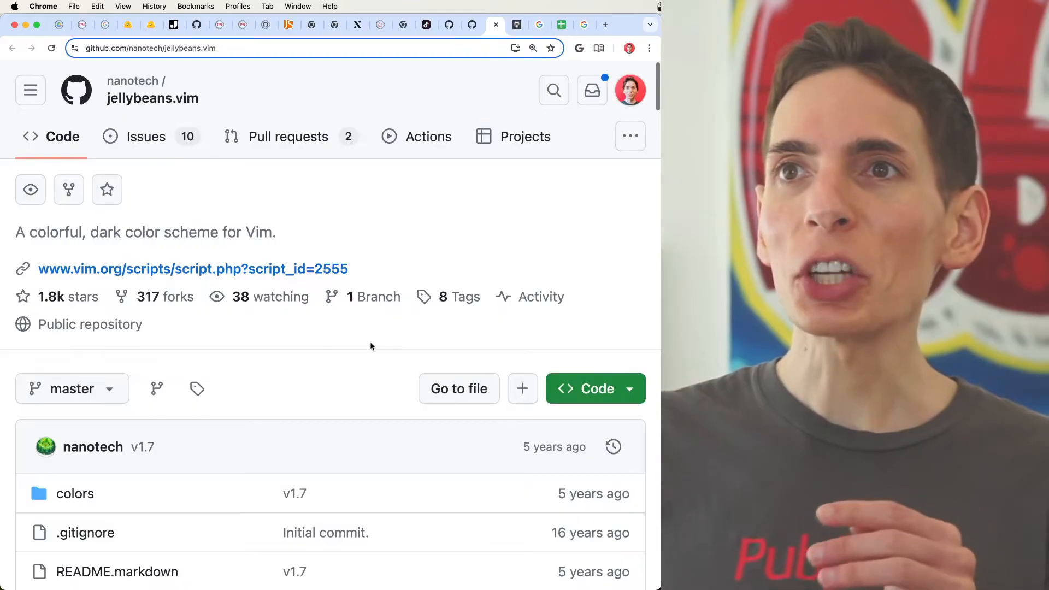
scroll("down", 3)
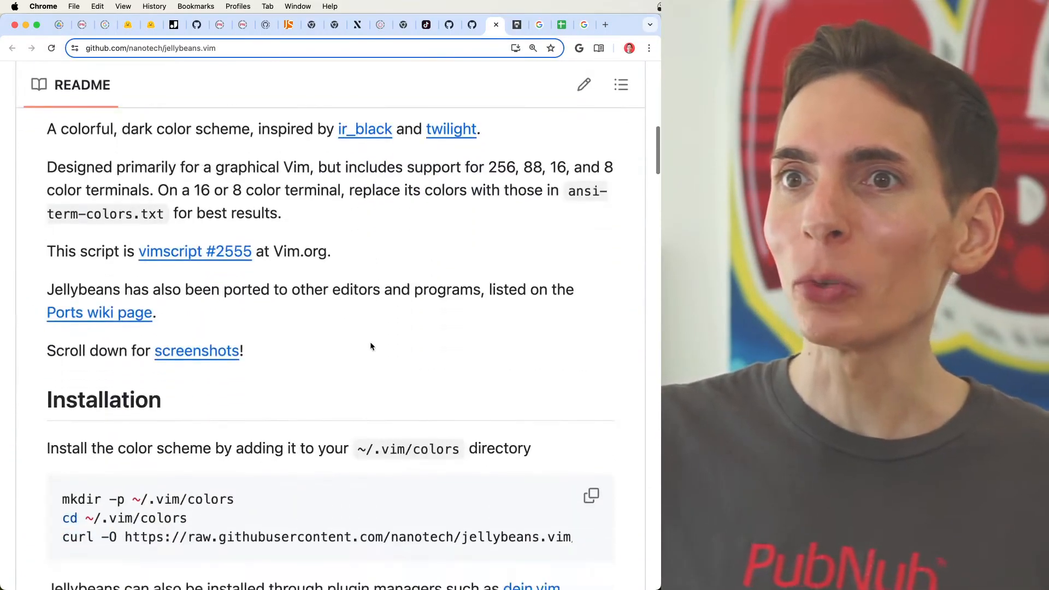
scroll("down", 3)
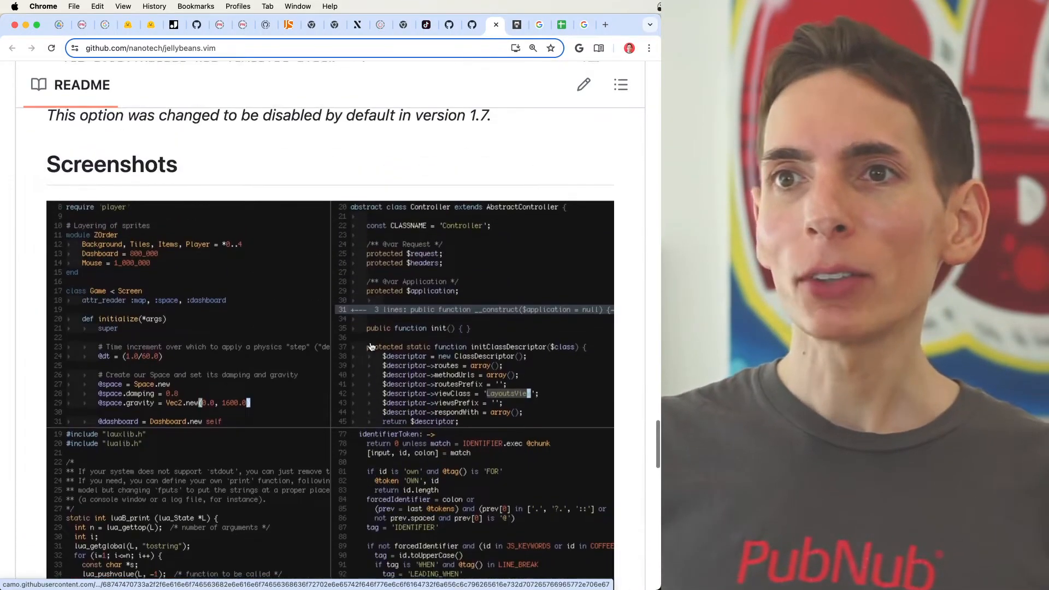
scroll("down", 3)
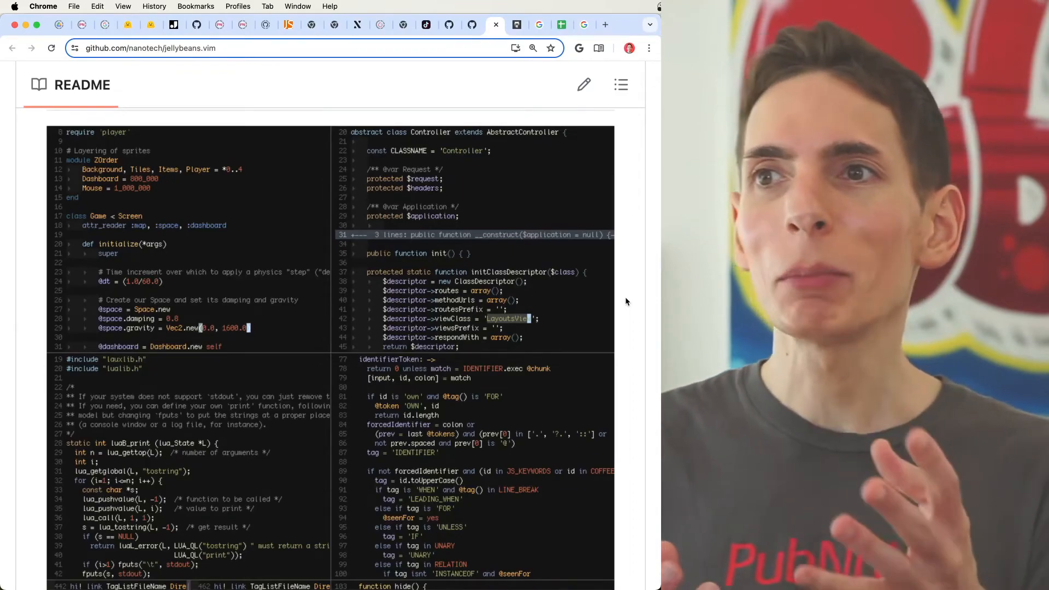
scroll("down", 3)
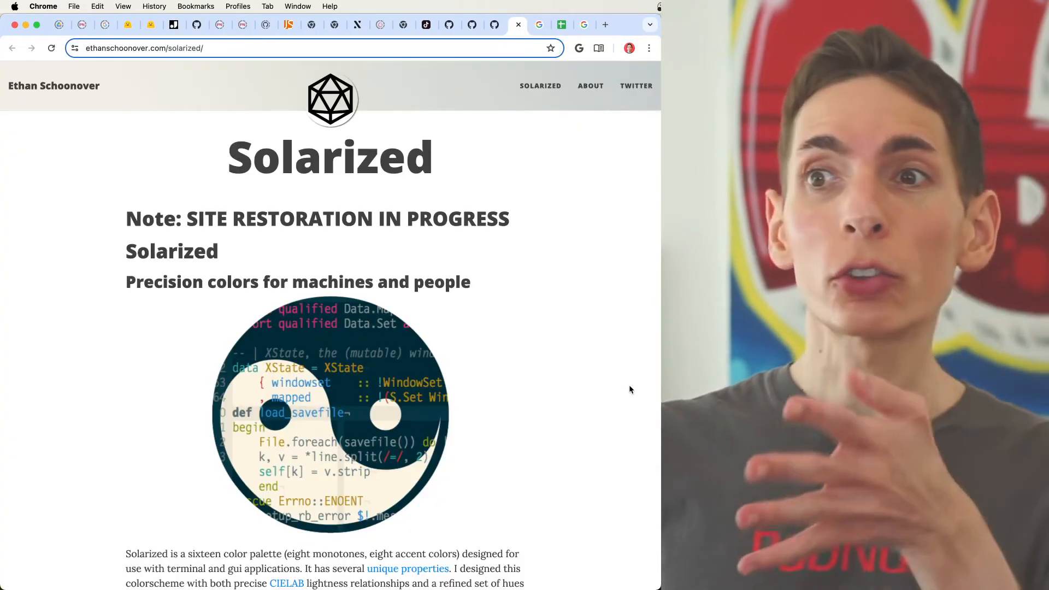
scroll("down", 3)
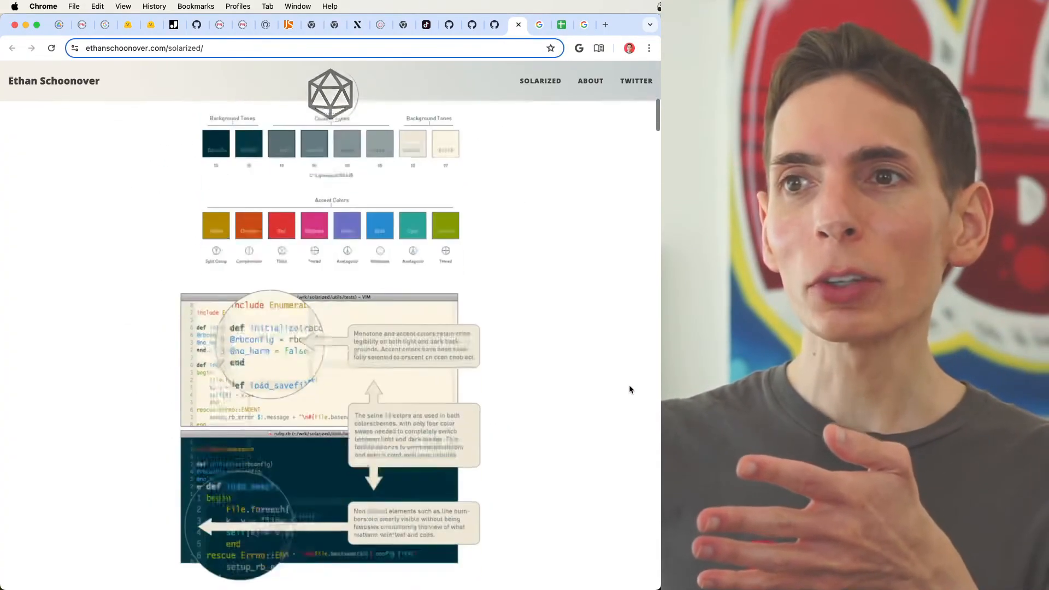
scroll("up", 3)
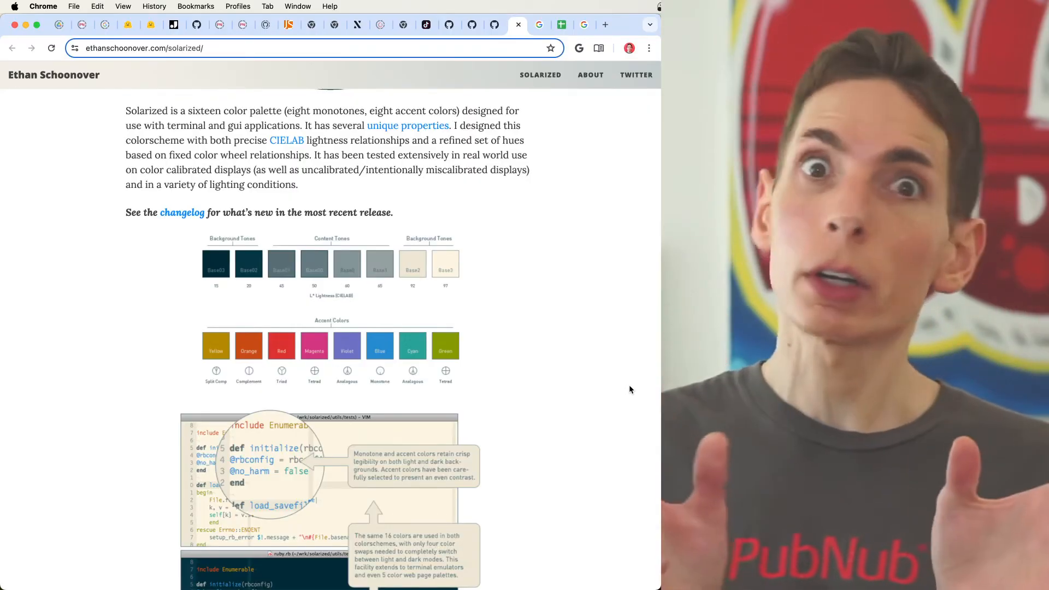
scroll("down", 3)
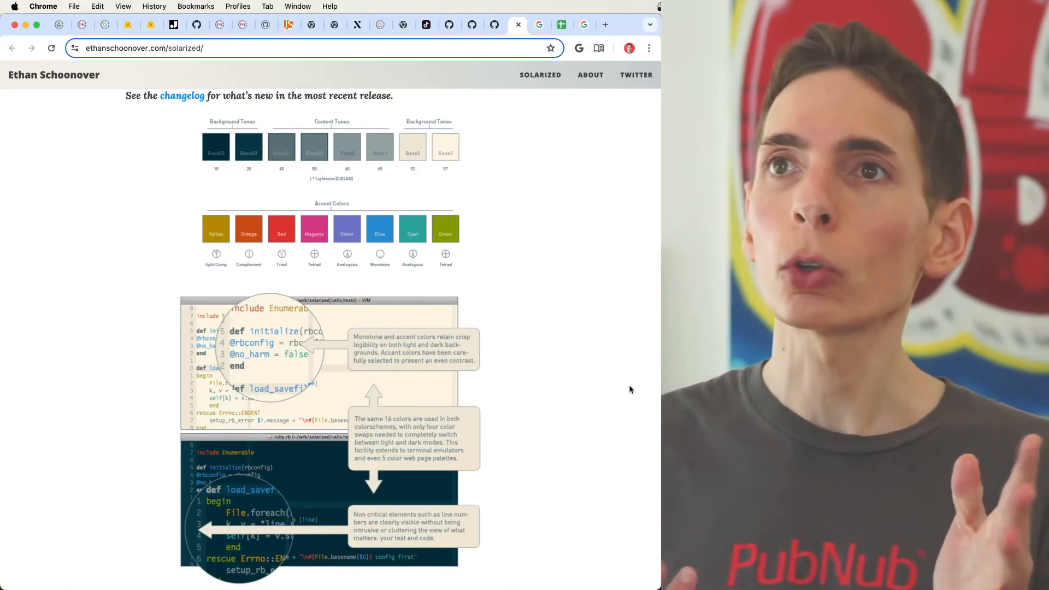
scroll("down", 3)
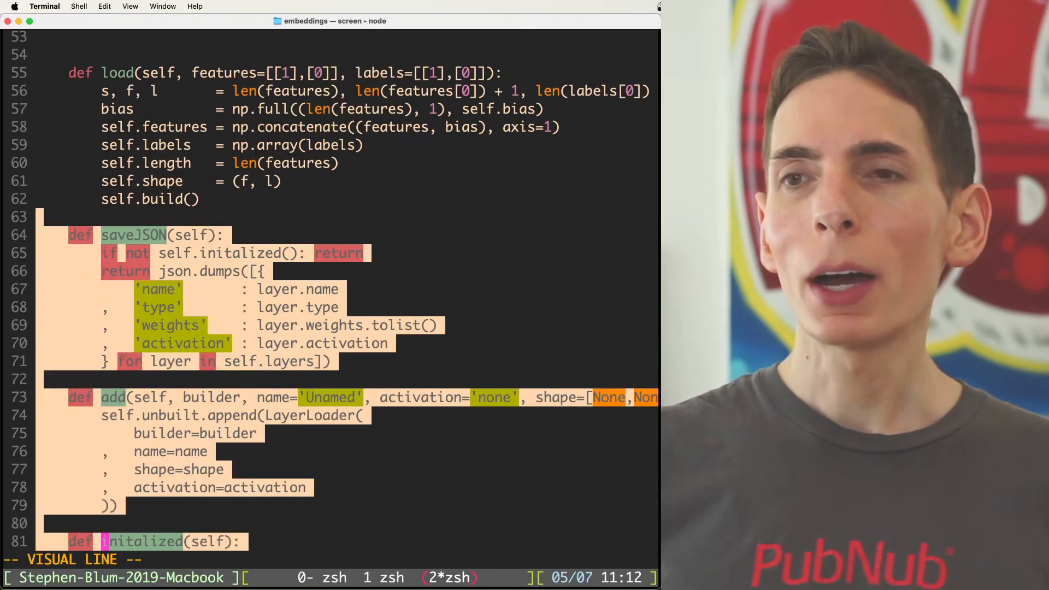
scroll("down", 3)
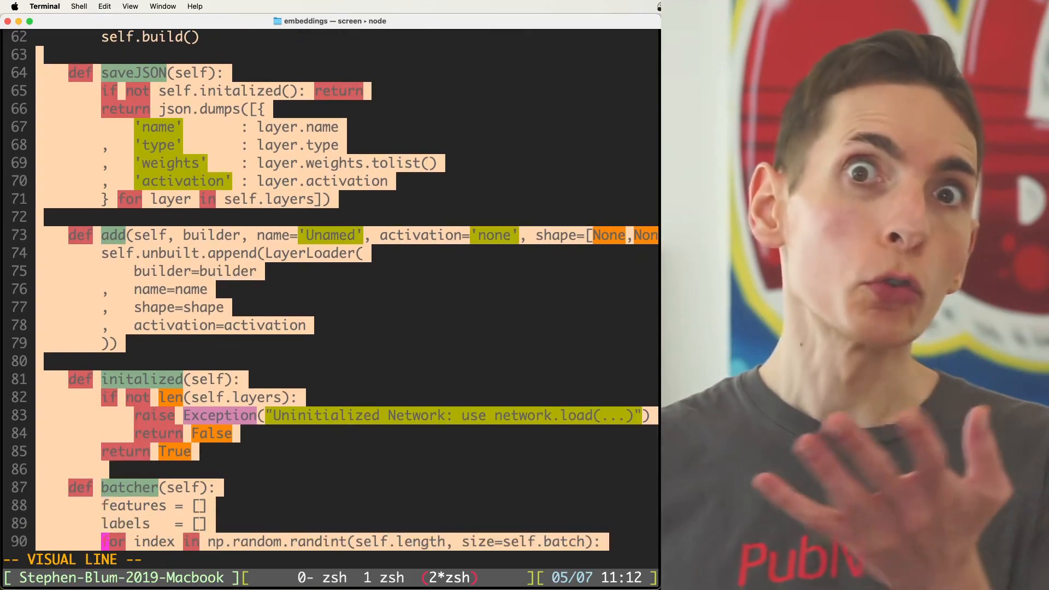